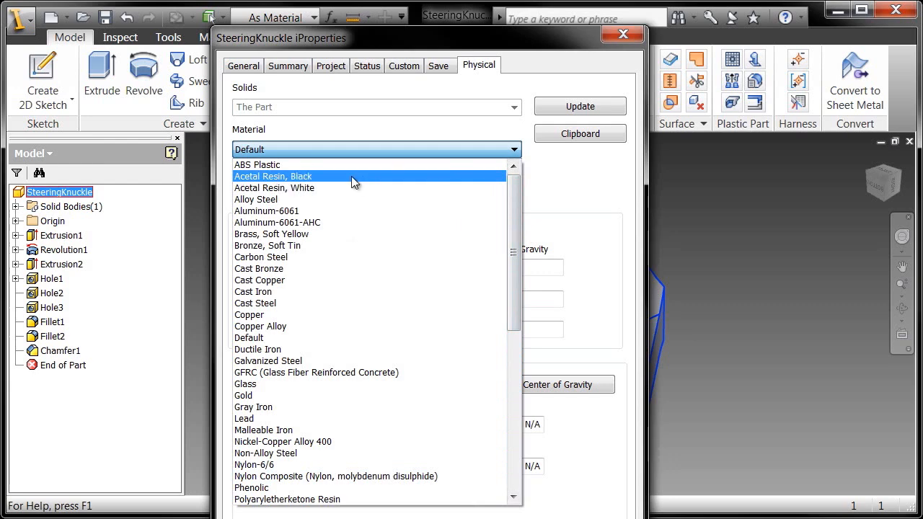
# - Assign Acetal Resin, Black as the part material in iProperties Physical settings
pyautogui.click(622, 35)
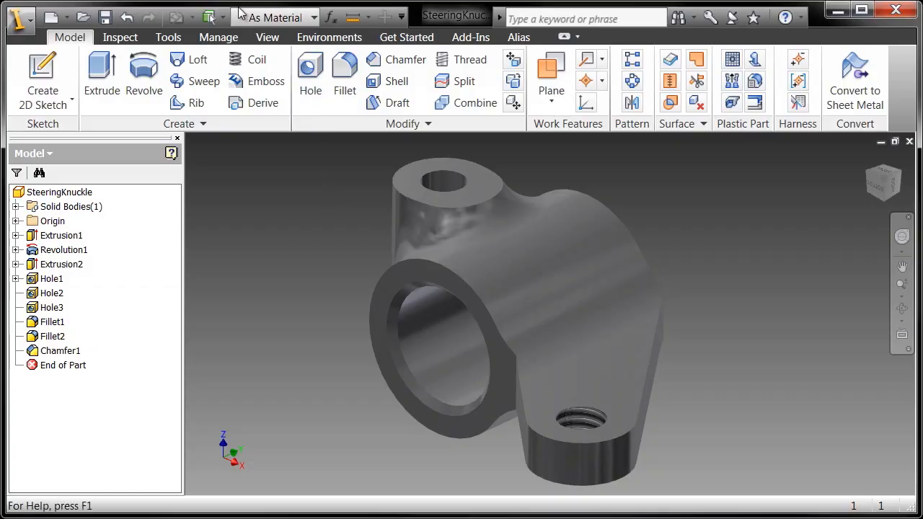
# - Enable Shadows from the View ribbon and review the available shadow types
pyautogui.click(267, 37)
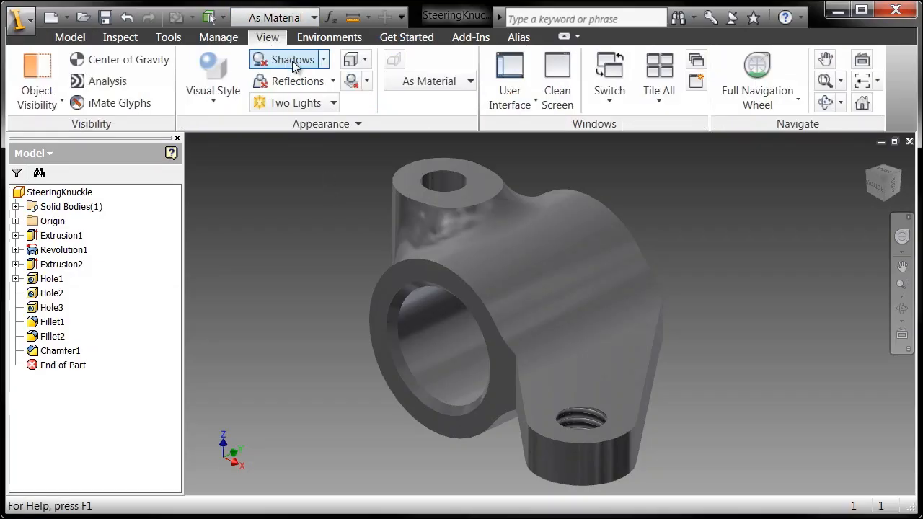
pyautogui.click(283, 59)
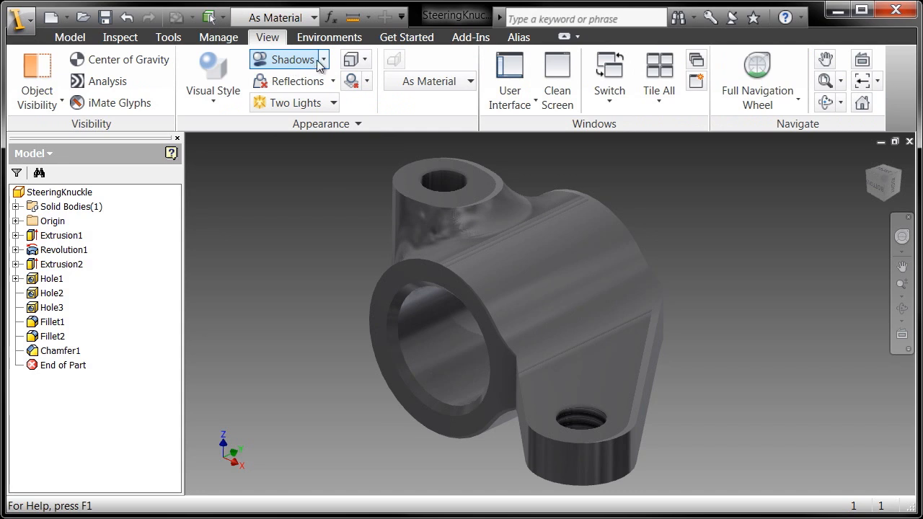
pyautogui.click(323, 59)
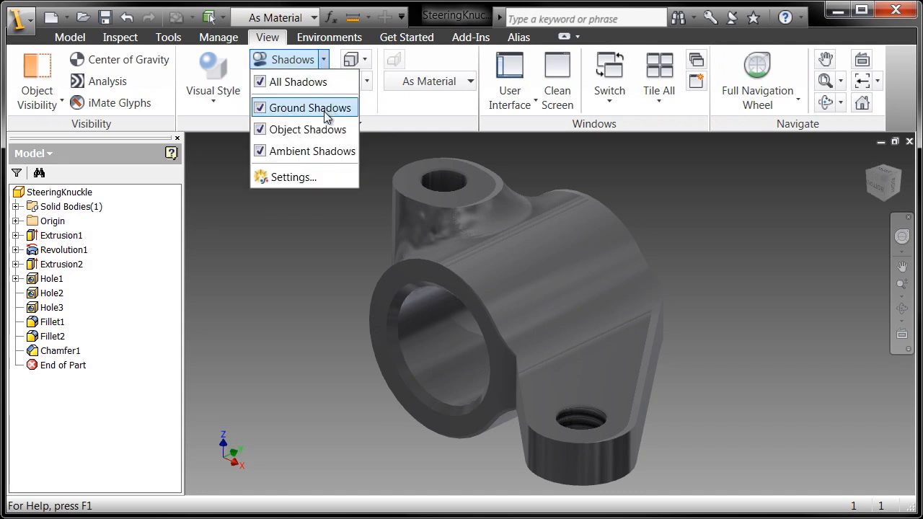